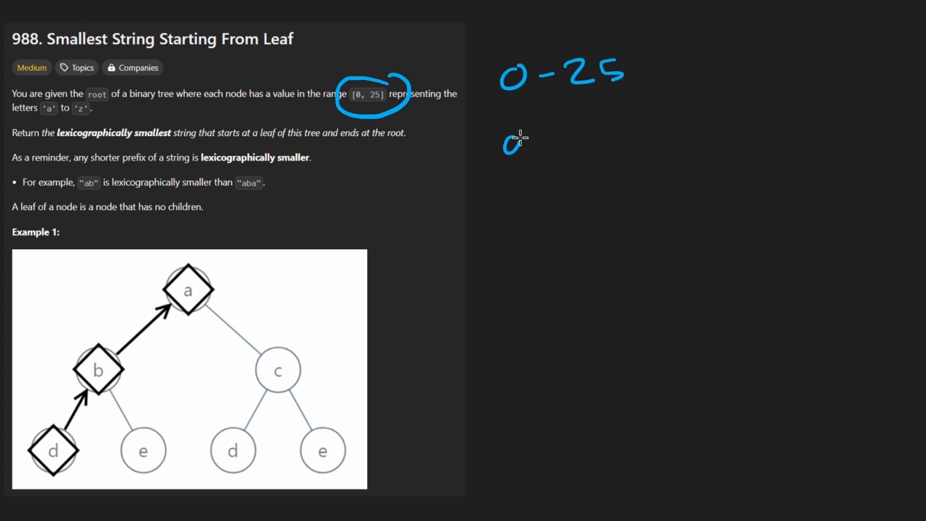
# - Write the 0-25 / a-z mapping beside the problem and loop the d-b-a path
pyautogui.moveTo(508, 142); pyautogui.dragTo(626, 148)
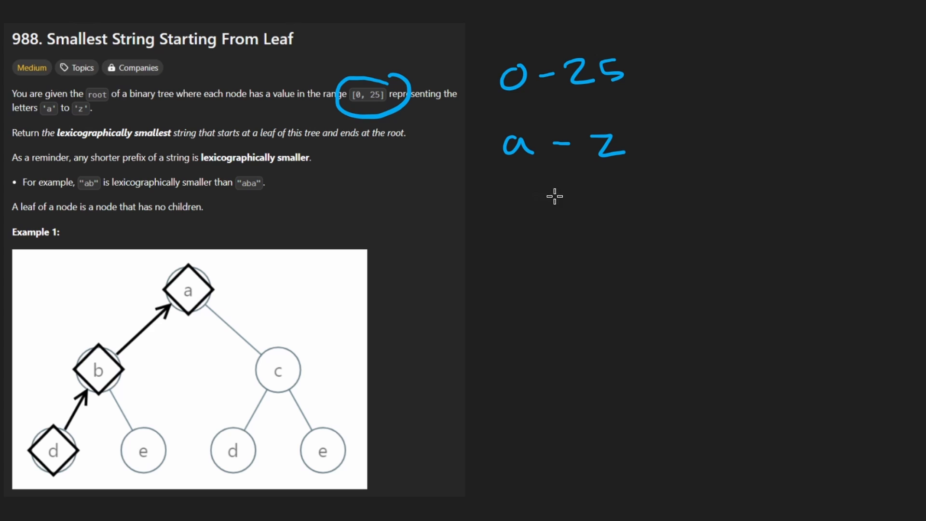
pyautogui.moveTo(562, 198); pyautogui.dragTo(290, 345)
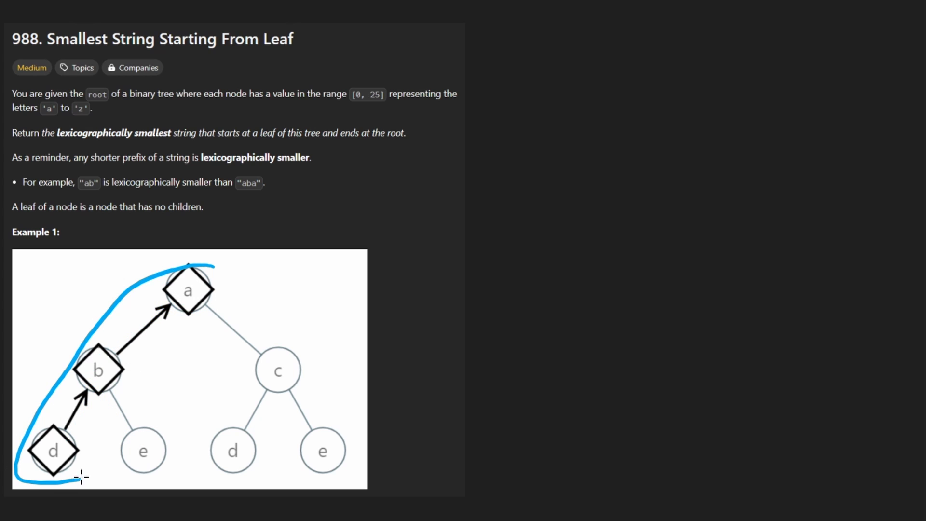
pyautogui.moveTo(80, 478); pyautogui.dragTo(212, 269)
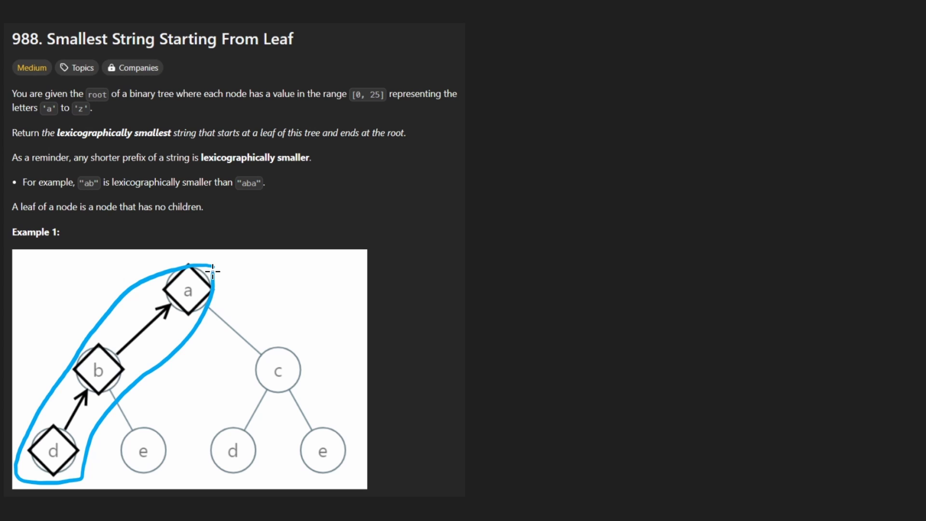
pyautogui.moveTo(250, 247); pyautogui.dragTo(211, 378)
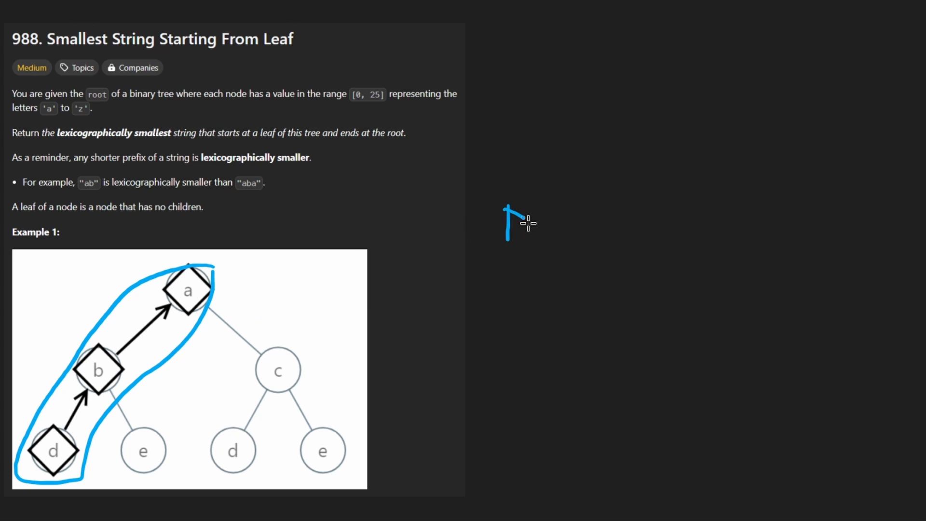
# - Begin a handwritten note beside the description before clearing annotations
pyautogui.moveTo(509, 213); pyautogui.dragTo(617, 236)
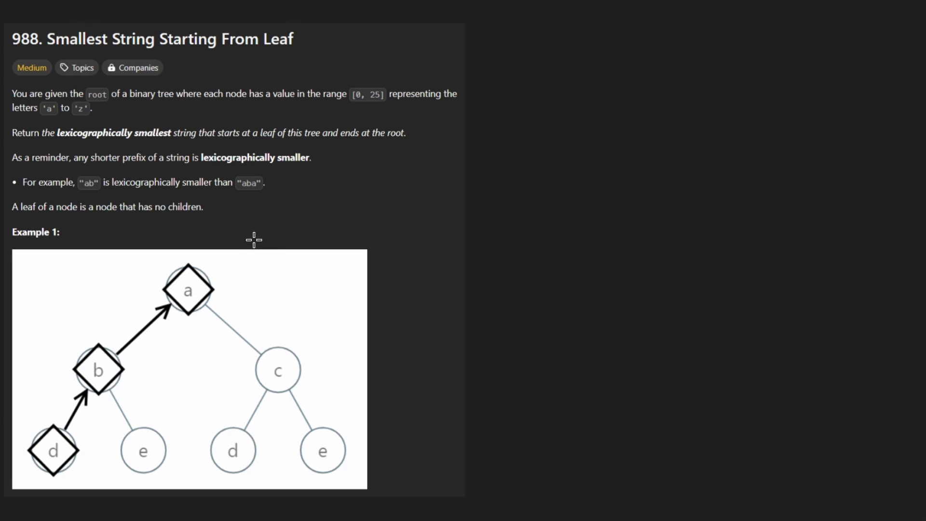
# - Sketch toward leaf e and underline the branch below node b
pyautogui.moveTo(204, 264); pyautogui.dragTo(172, 467)
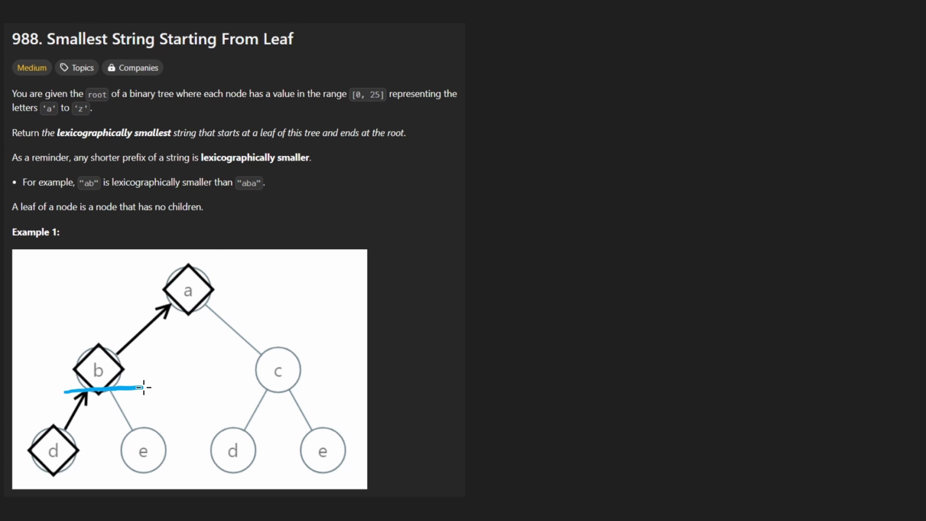
pyautogui.moveTo(142, 387); pyautogui.dragTo(313, 359)
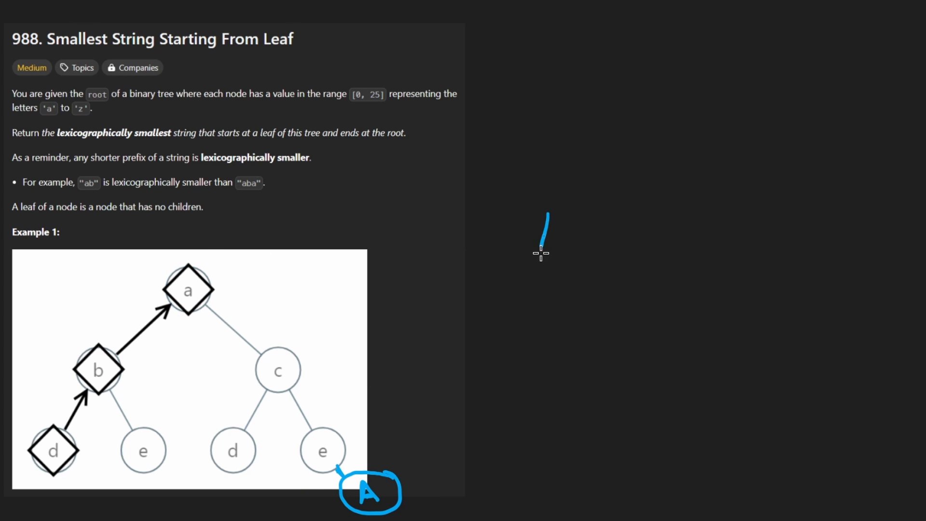
# - Start the AECA note beside the tree and mark root node a
pyautogui.moveTo(544, 212); pyautogui.dragTo(620, 243)
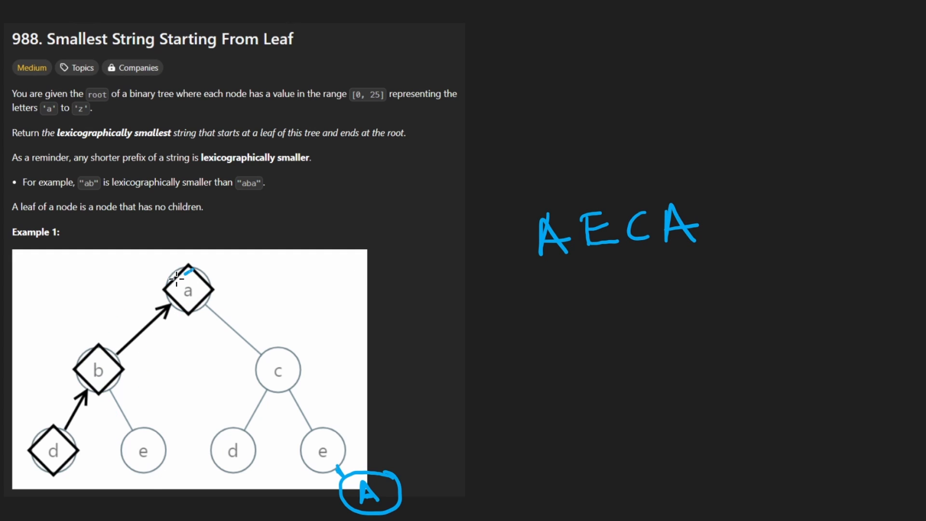
pyautogui.moveTo(517, 275); pyautogui.dragTo(682, 262)
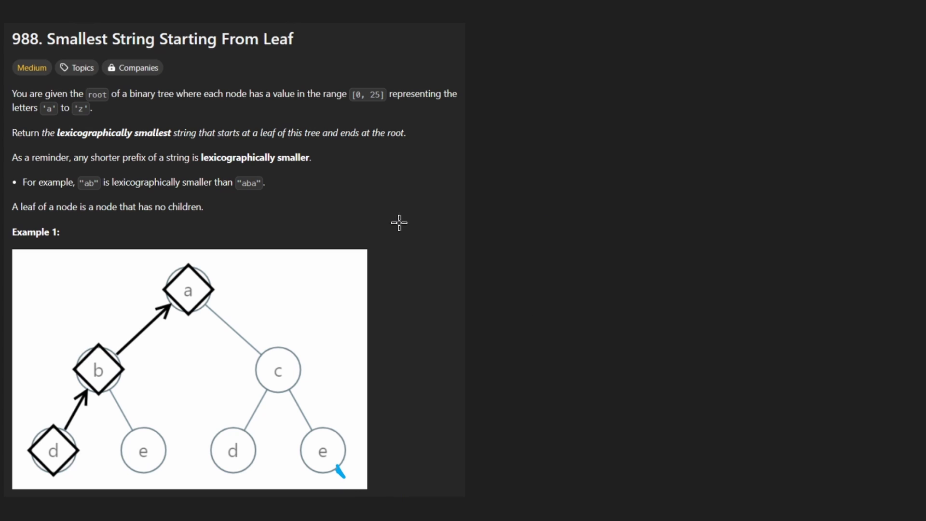
pyautogui.moveTo(281, 258)
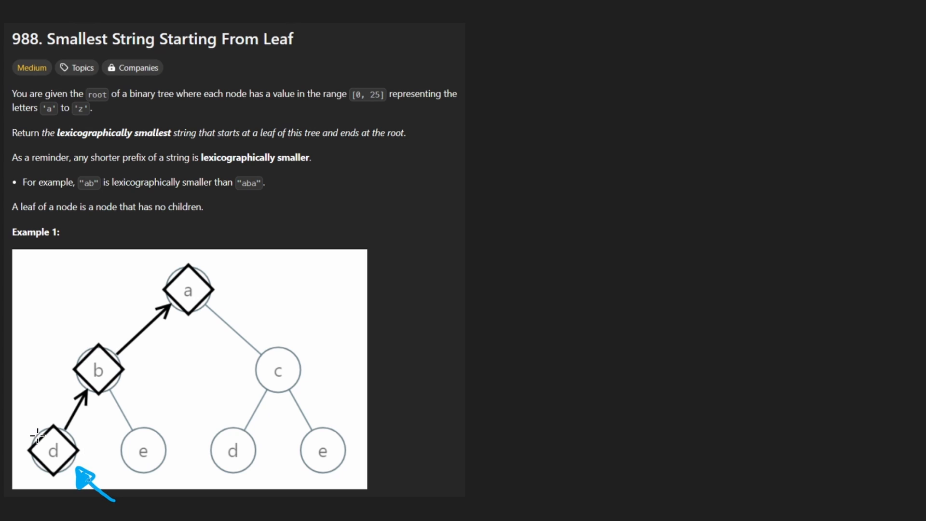
# - Point an arrow at leaf d, box it, and add an arrow toward root a
pyautogui.moveTo(33, 431); pyautogui.dragTo(77, 472)
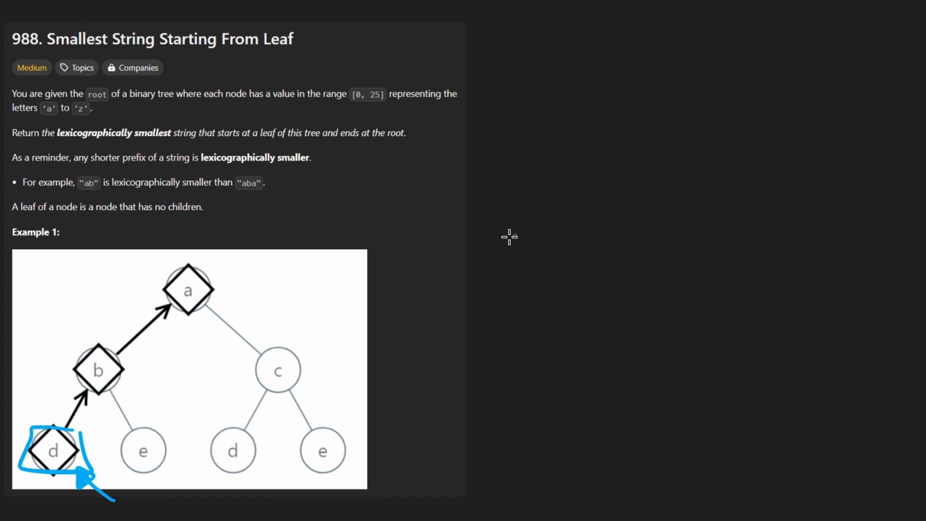
pyautogui.moveTo(490, 248); pyautogui.dragTo(585, 276)
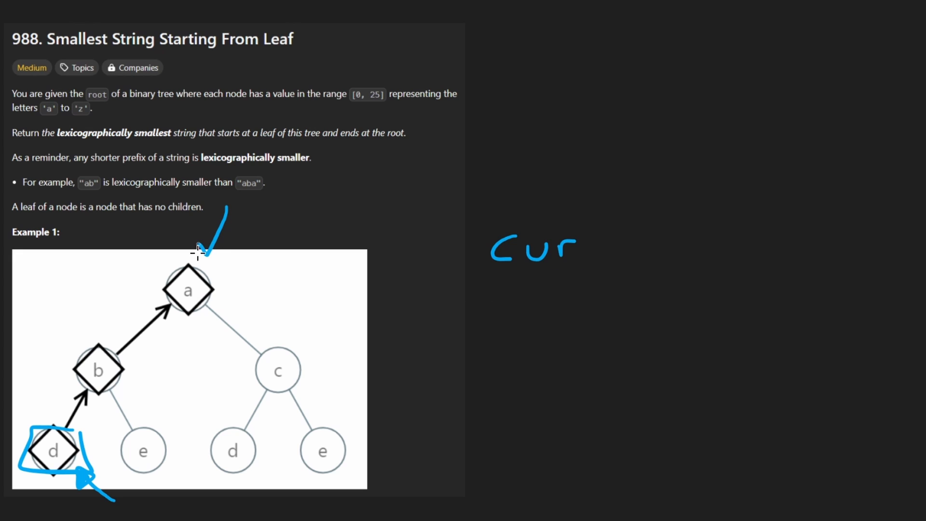
pyautogui.moveTo(150, 305); pyautogui.dragTo(239, 305)
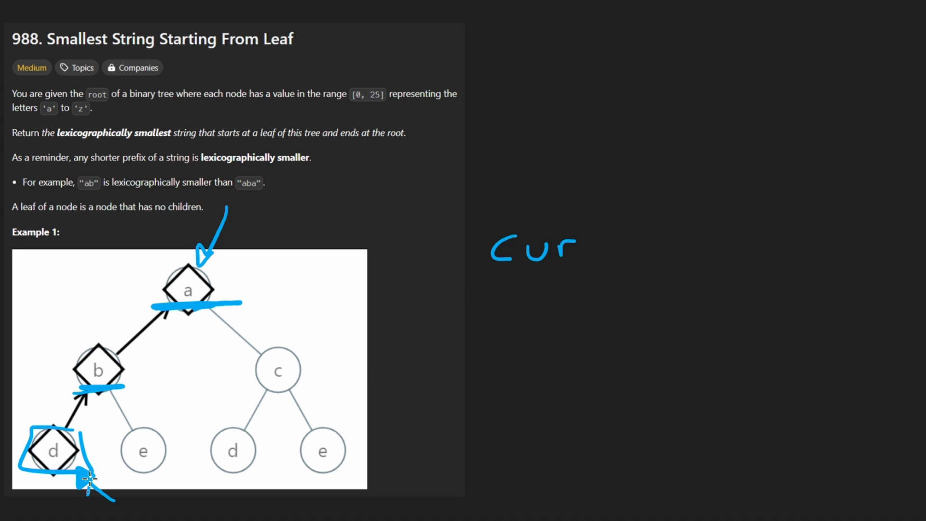
pyautogui.moveTo(596, 270)
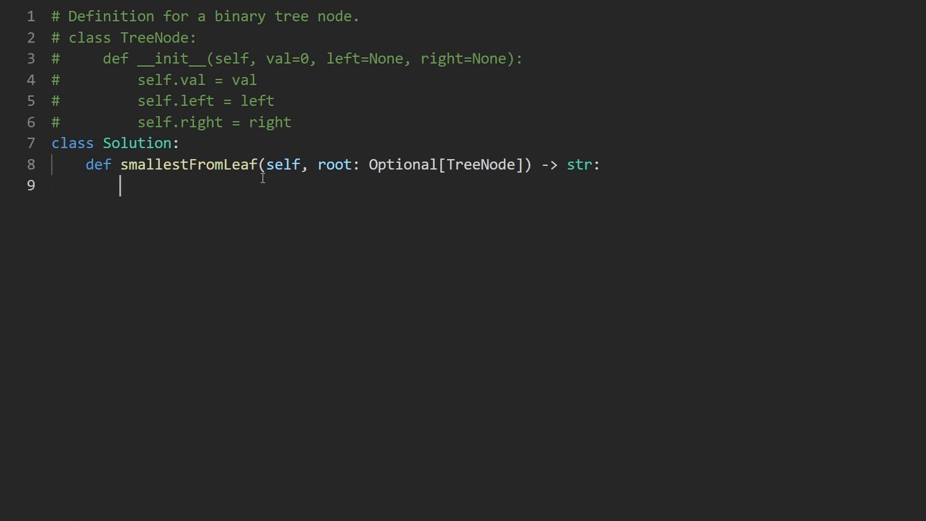
# - Define helper(root, cur) with an early return when root is empty
pyautogui.write('def hel')
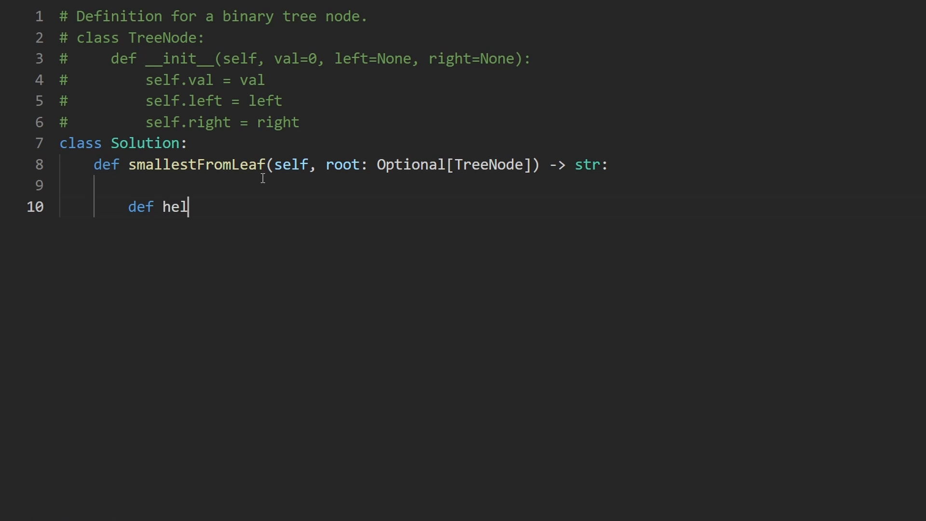
pyautogui.write('per(')
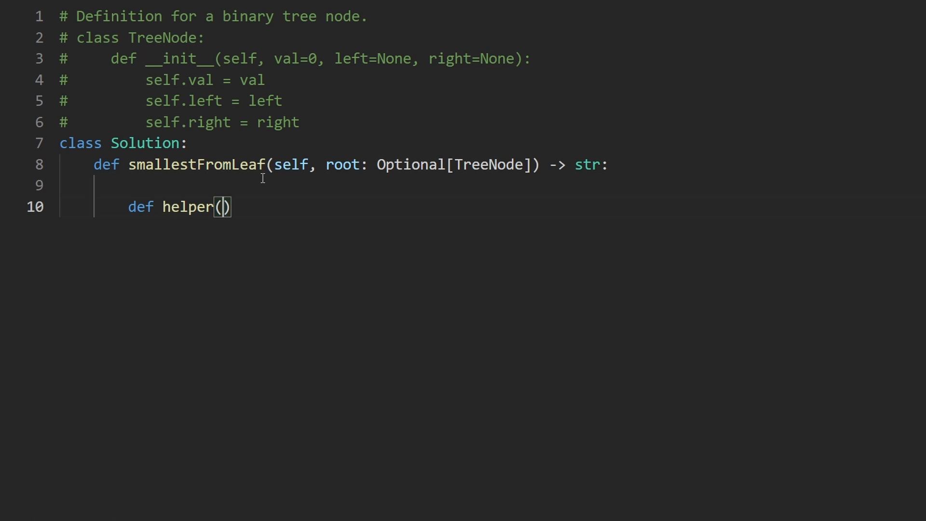
pyautogui.write('root,')
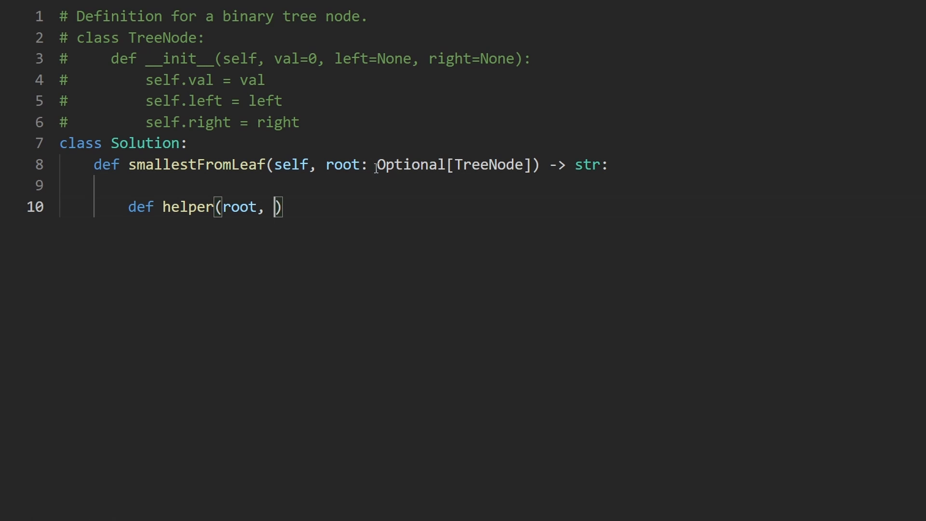
pyautogui.moveTo(326, 164); pyautogui.dragTo(504, 164)
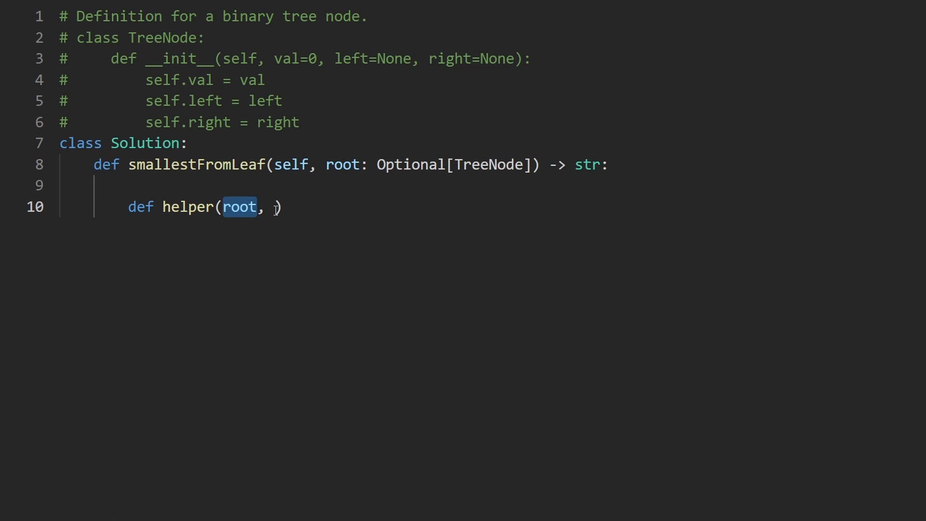
pyautogui.write('cur')
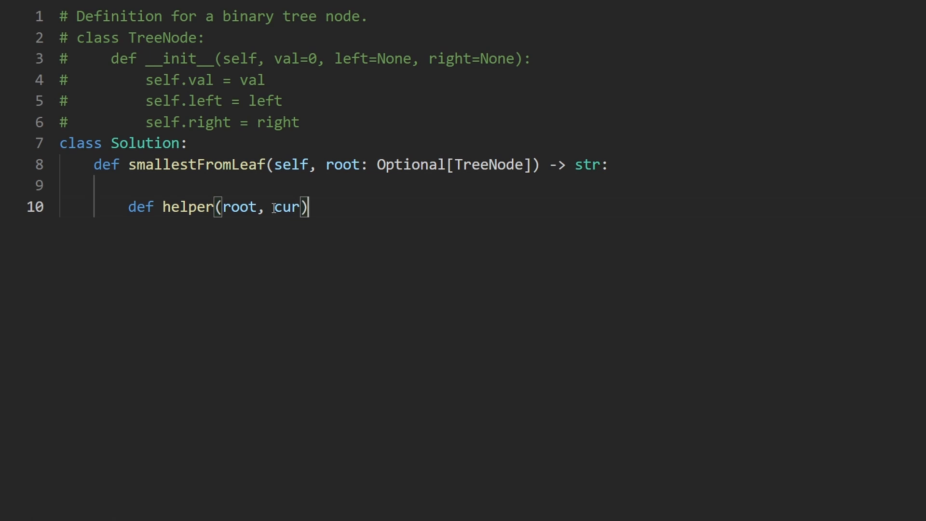
pyautogui.write(':')
pyautogui.write('if')
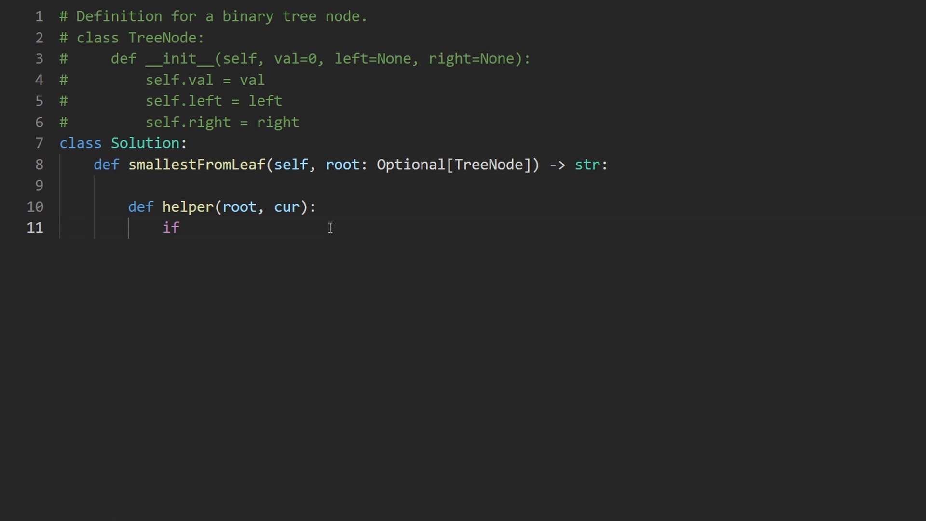
pyautogui.write('not root:')
pyautogui.write('return')
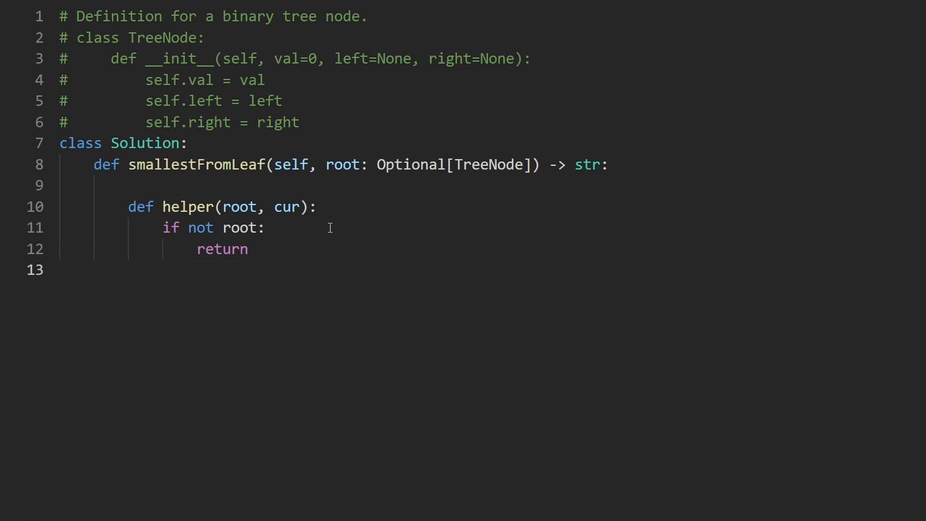
pyautogui.press('enter')
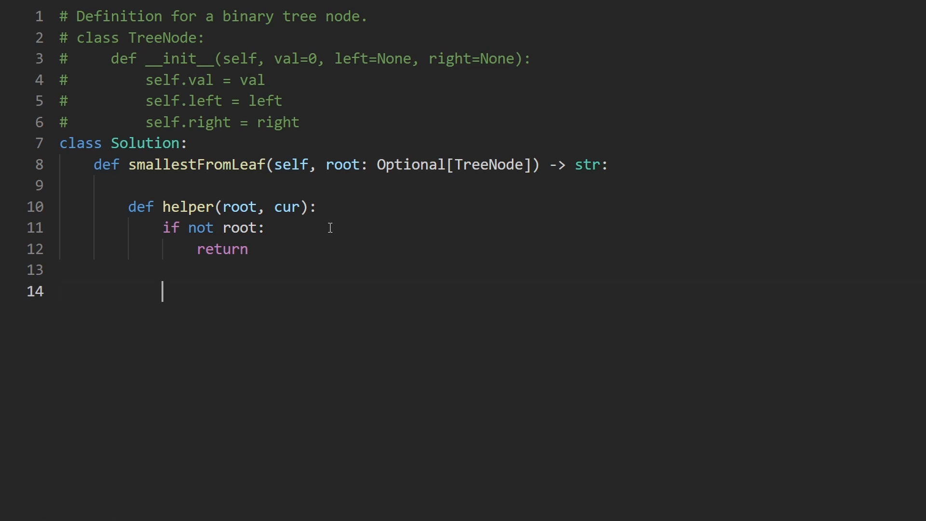
# - Write line 14 as cur = root.val + "abc"
pyautogui.write('cur =')
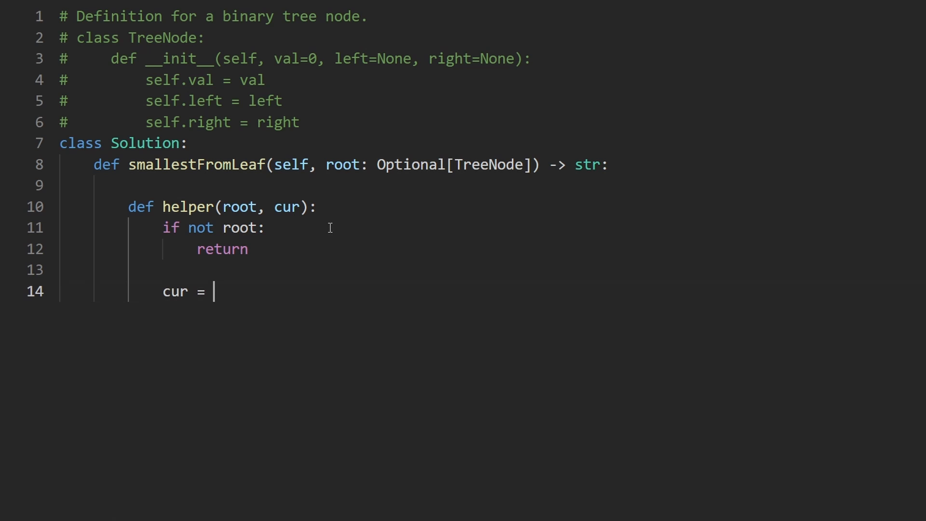
pyautogui.write('"abc"')
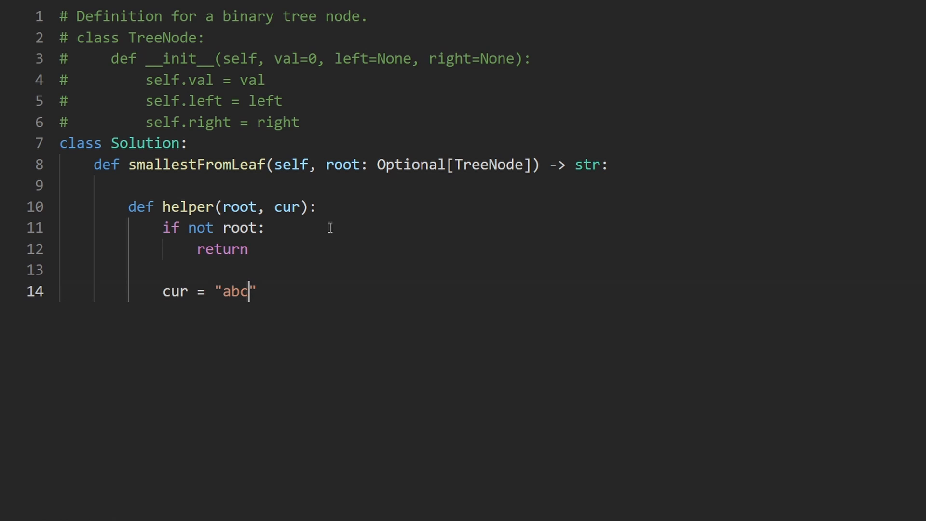
pyautogui.doubleClick(235, 291)
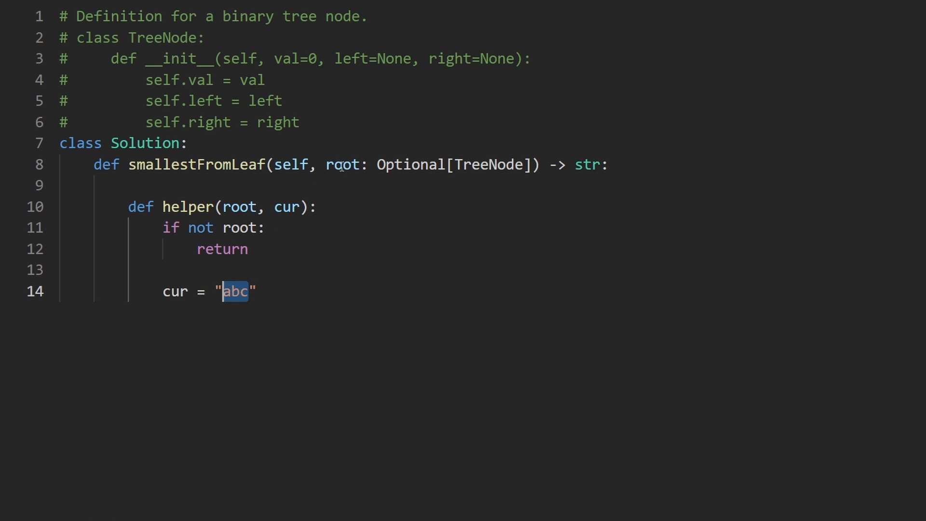
pyautogui.doubleClick(240, 207)
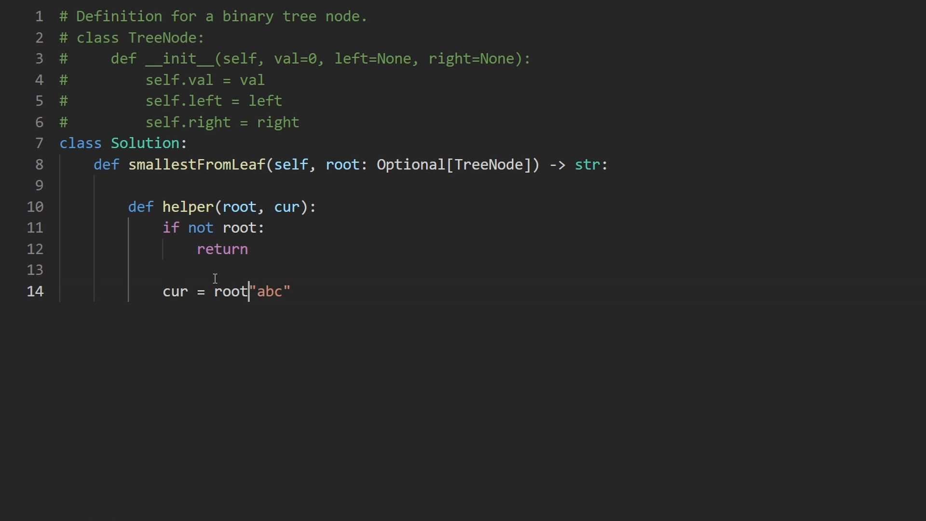
pyautogui.write('.val +')
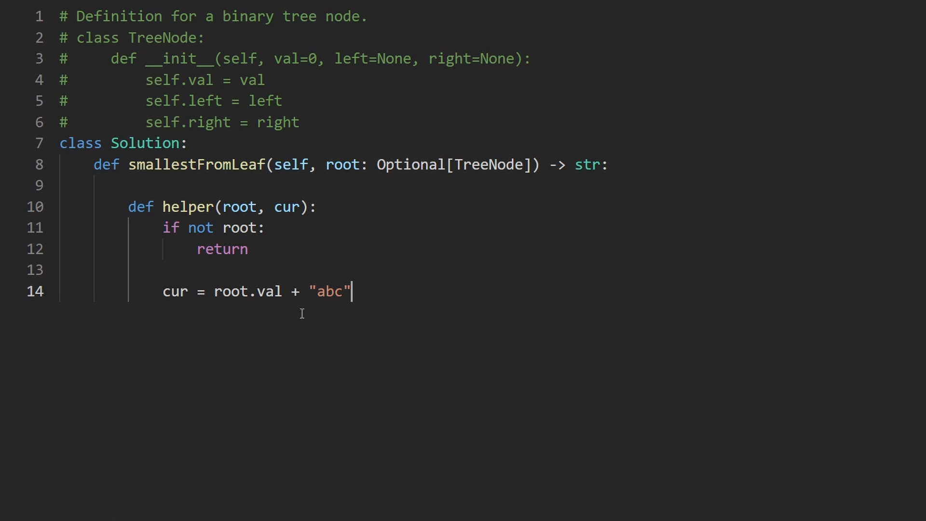
# - Rewrite line 14 as cur = chr(ord('a') + root.val) + "abc"
pyautogui.doubleClick(234, 291)
pyautogui.write('ord(')
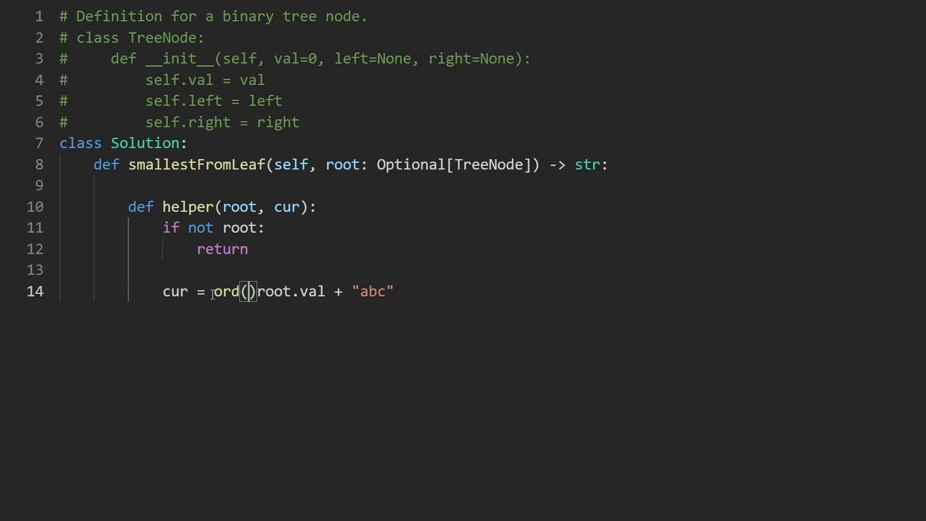
pyautogui.write("'a'")
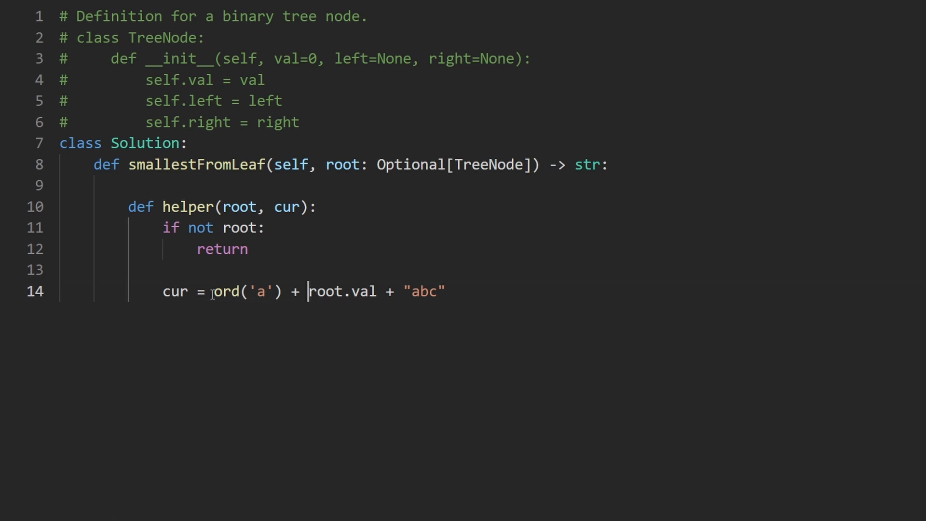
pyautogui.doubleClick(345, 292)
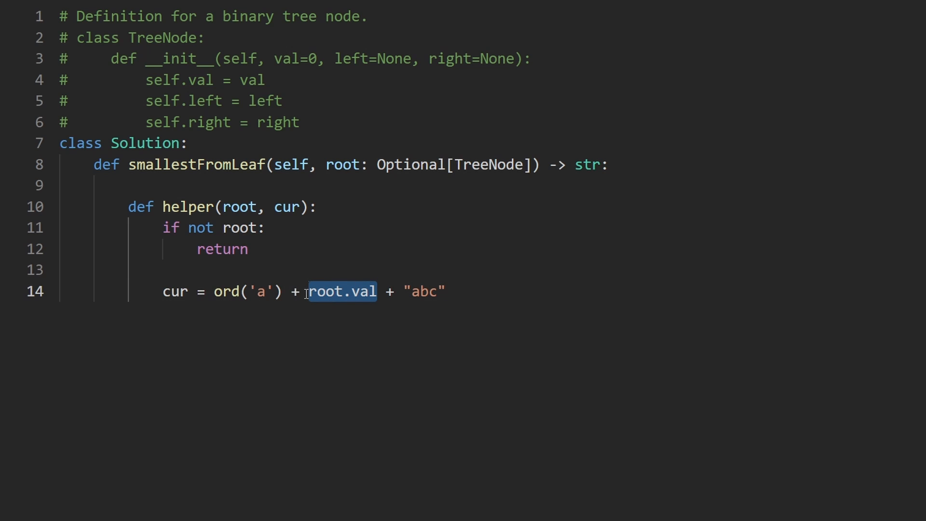
pyautogui.moveTo(306, 291); pyautogui.dragTo(351, 292)
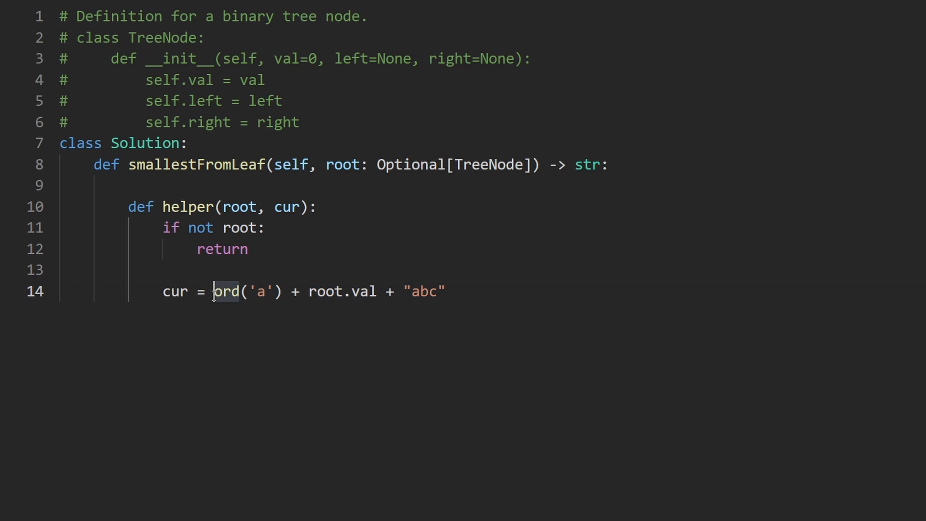
pyautogui.write('chr(')
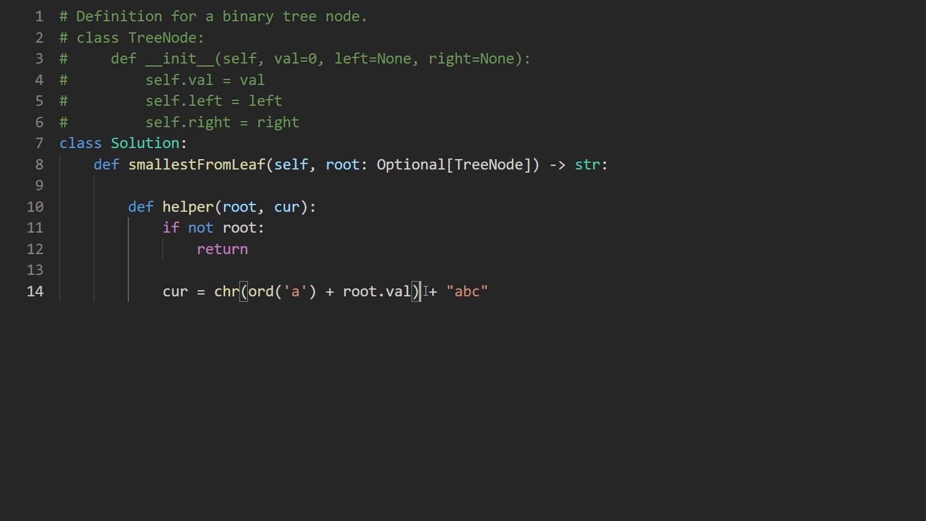
pyautogui.doubleClick(465, 291)
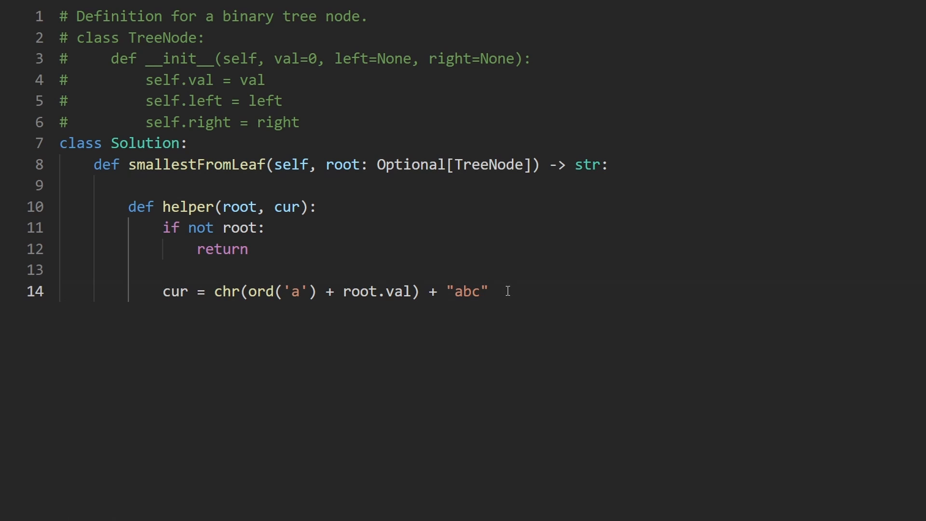
# - End the helper with return cur
pyautogui.press('Enter')
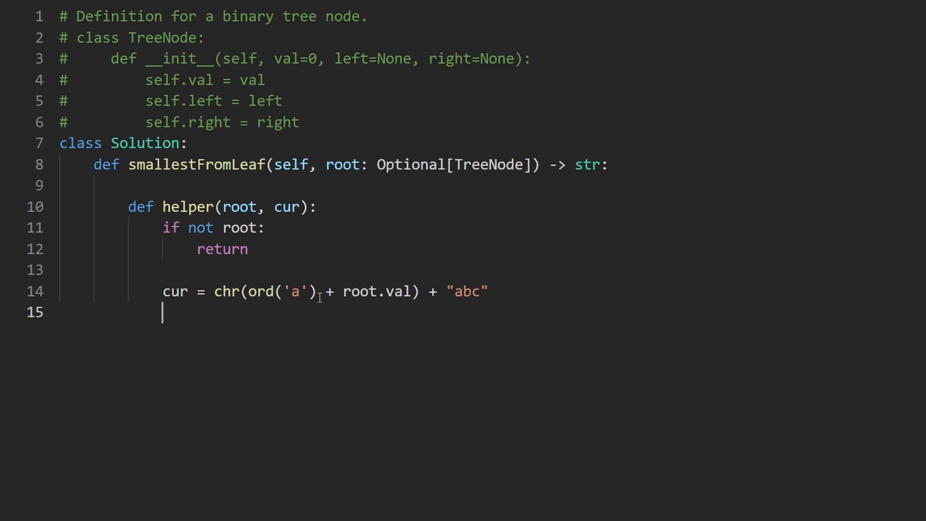
pyautogui.doubleClick(240, 207)
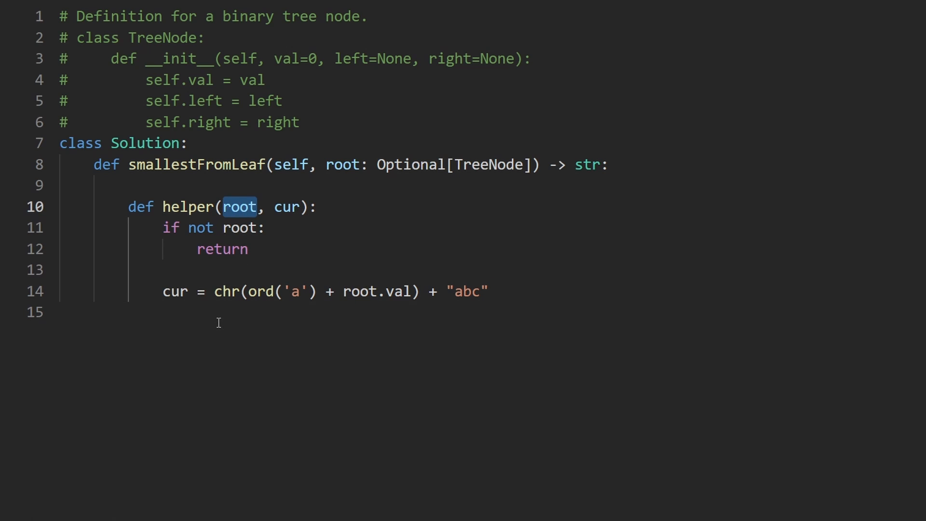
pyautogui.write('ret')
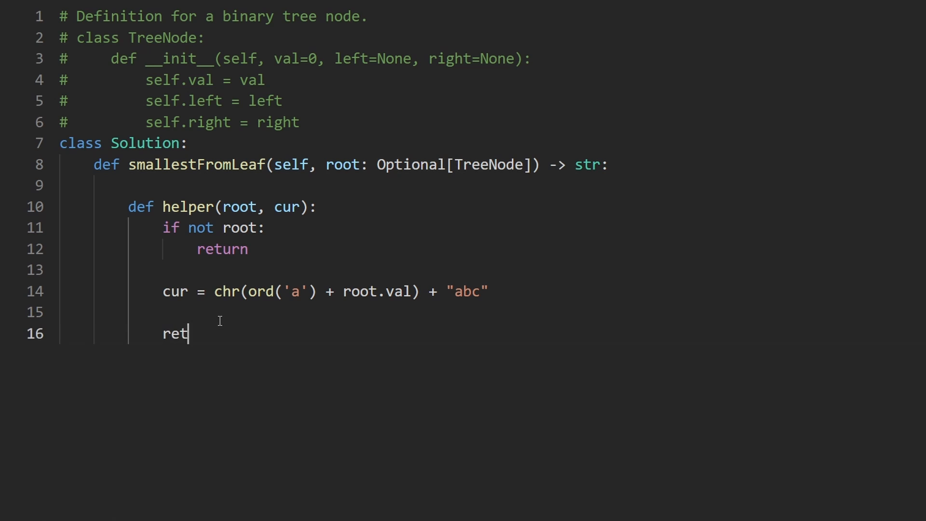
pyautogui.write('urn cur')
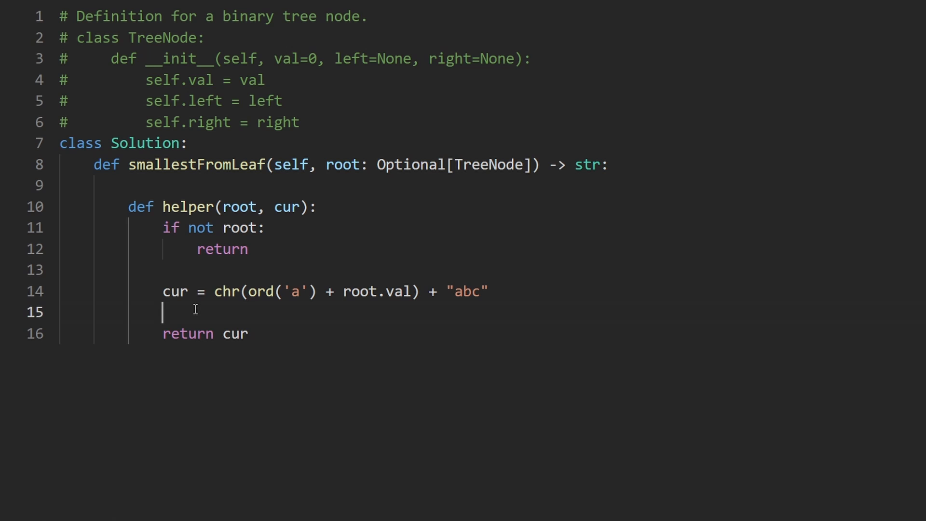
# - Add the both-children, right-only and left-only if checks
pyautogui.write('if root.left and root.right:')
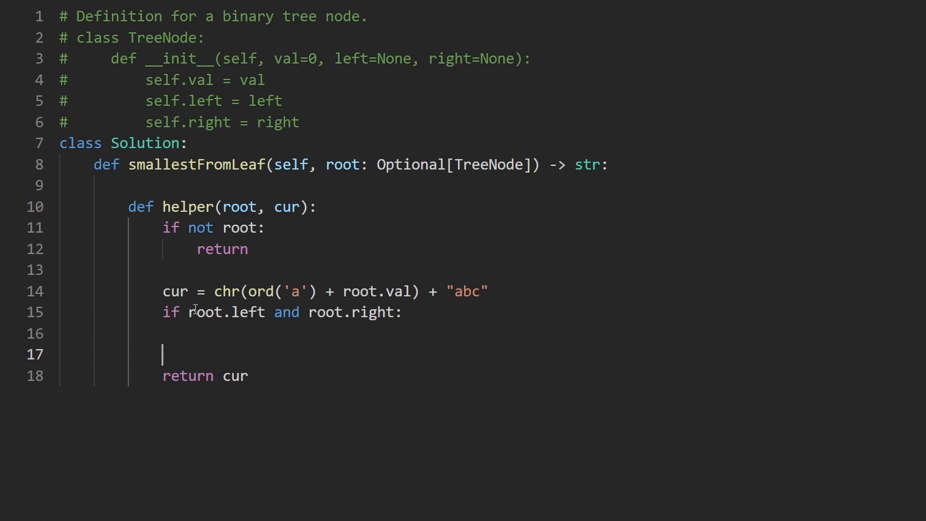
pyautogui.write('if root.lef')
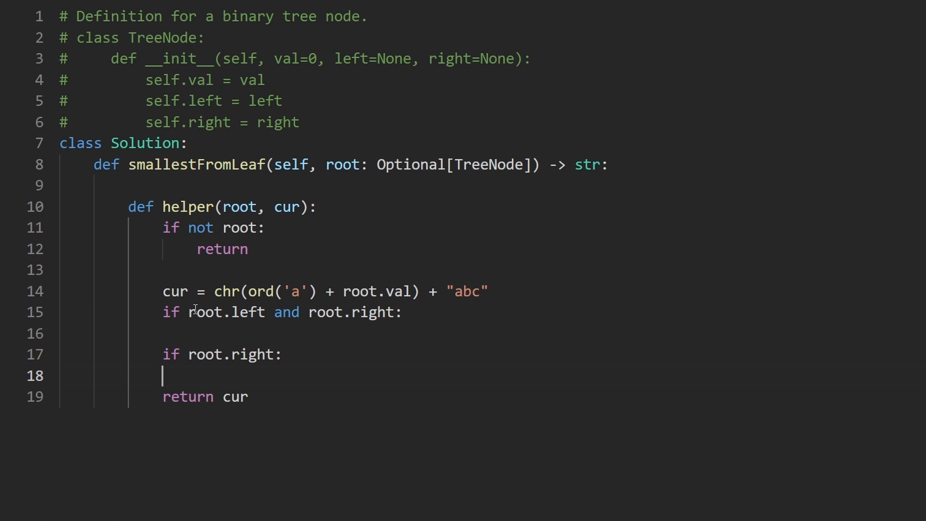
pyautogui.write('if root.left:')
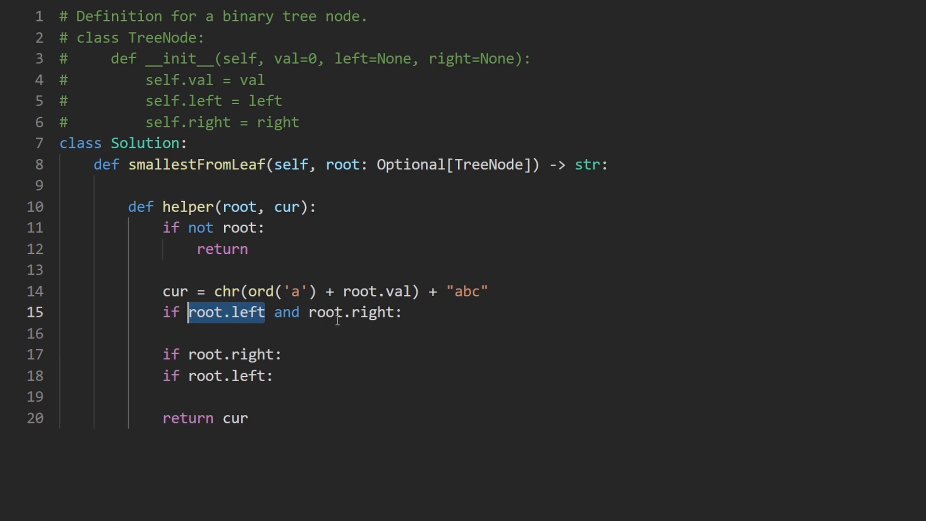
# - Make the both-children branch return min(helper(root.left, cur), helper(root.right, cur))
pyautogui.doubleClick(353, 312)
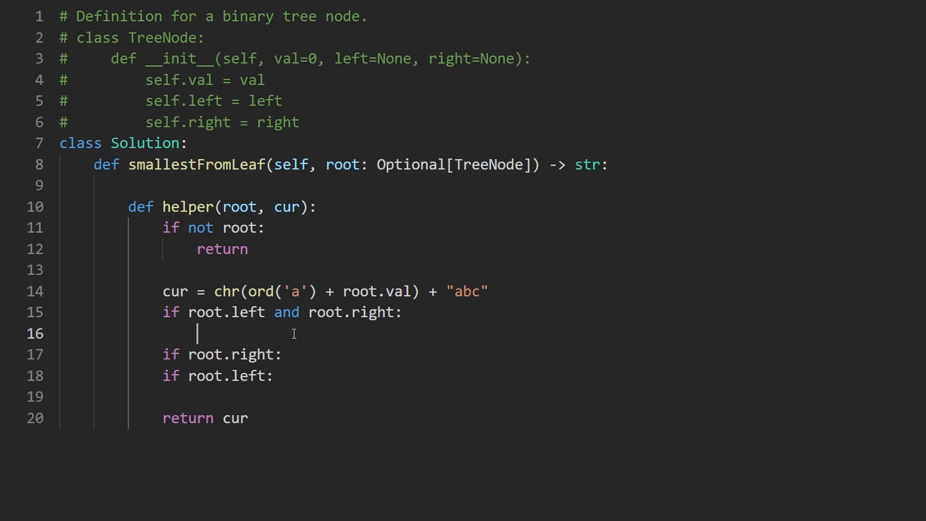
pyautogui.write('helper(root.lef')
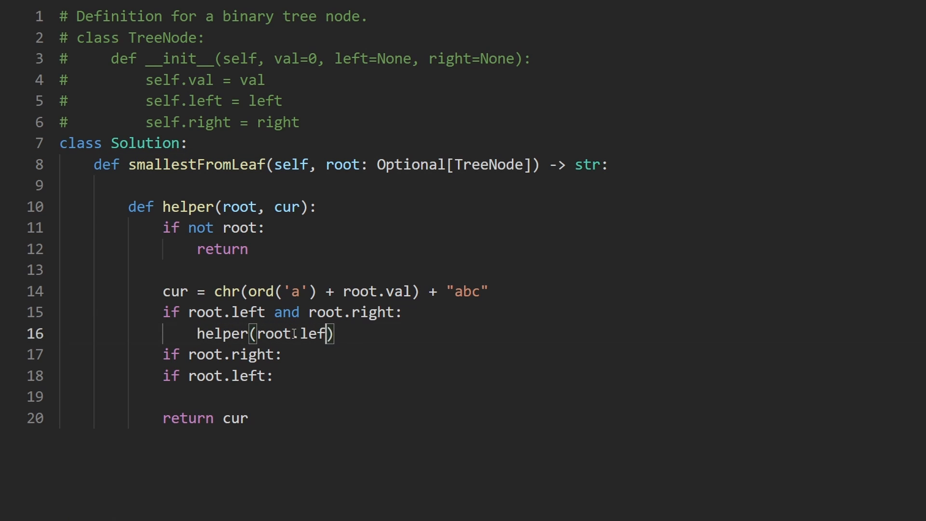
pyautogui.write(', cur')
pyautogui.write('j')
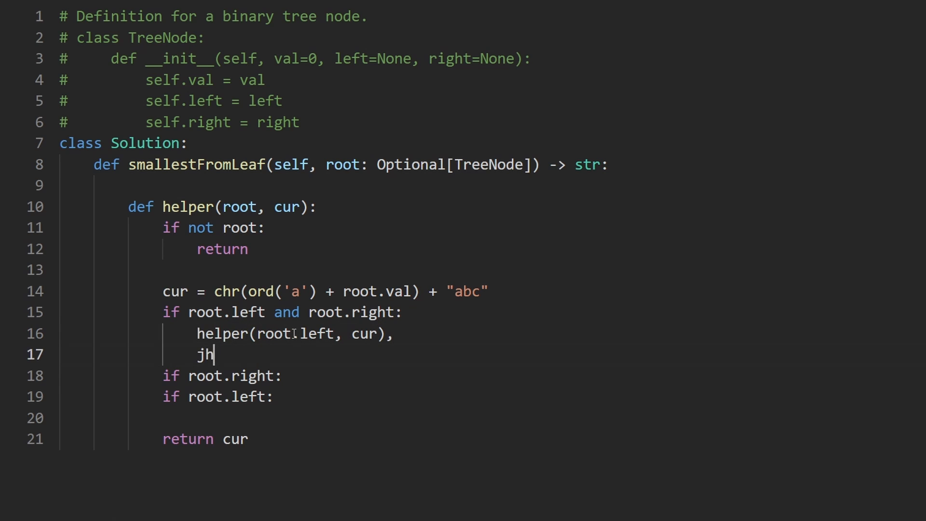
pyautogui.write('helper(r')
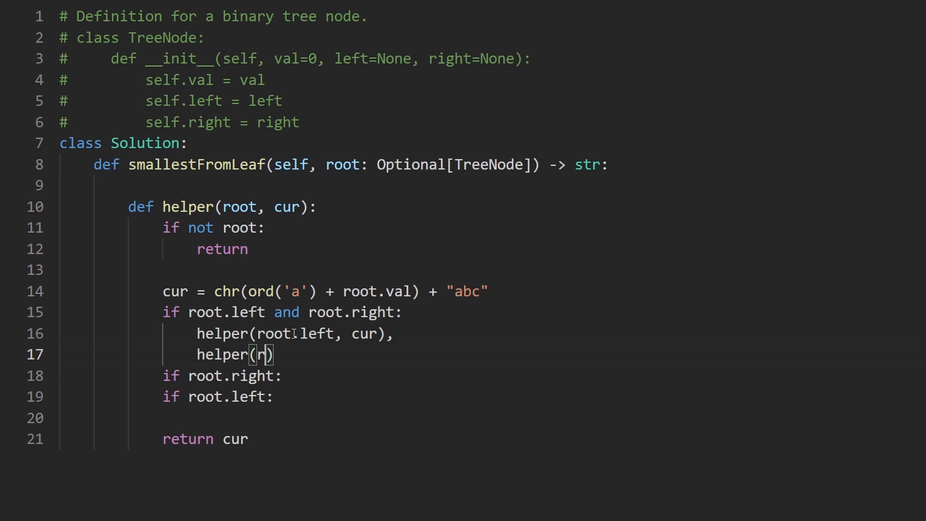
pyautogui.write('oot.right, cur')
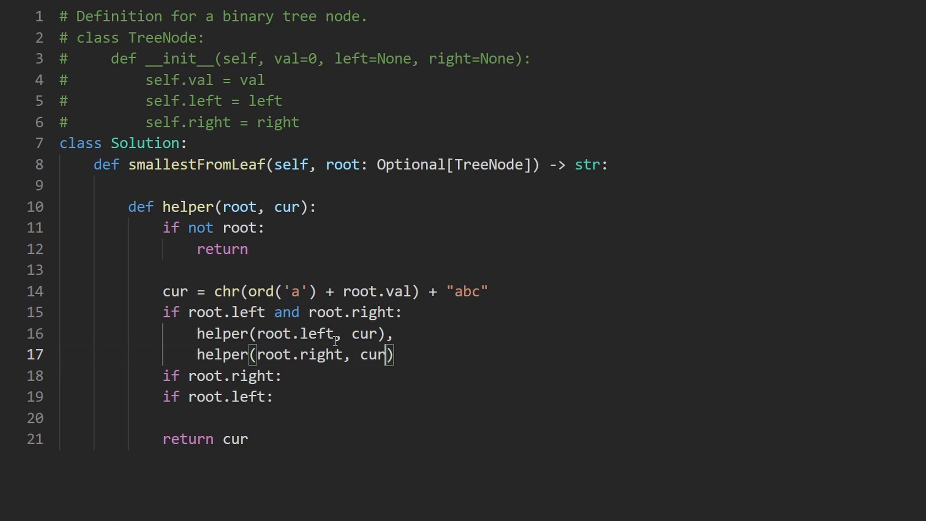
pyautogui.moveTo(197, 333); pyautogui.dragTo(393, 354)
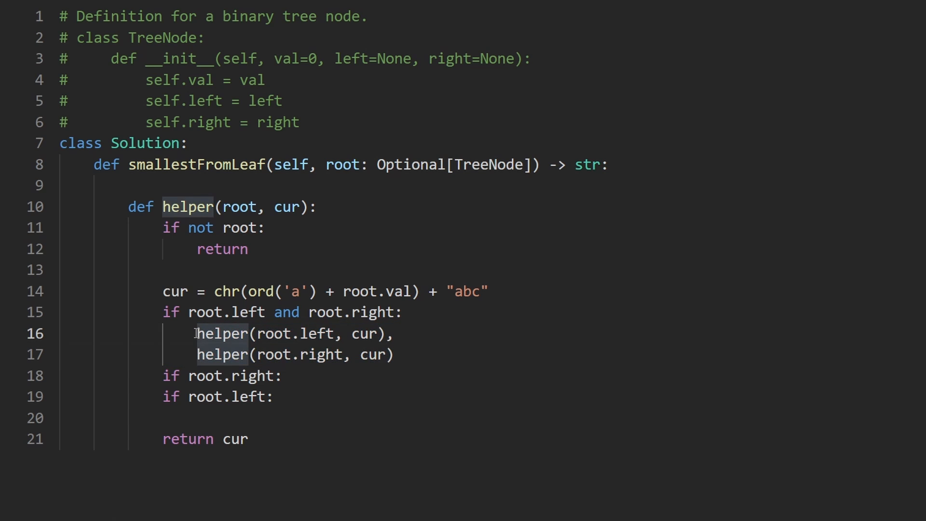
pyautogui.write('return min(')
pyautogui.write('return helper(root.righ')
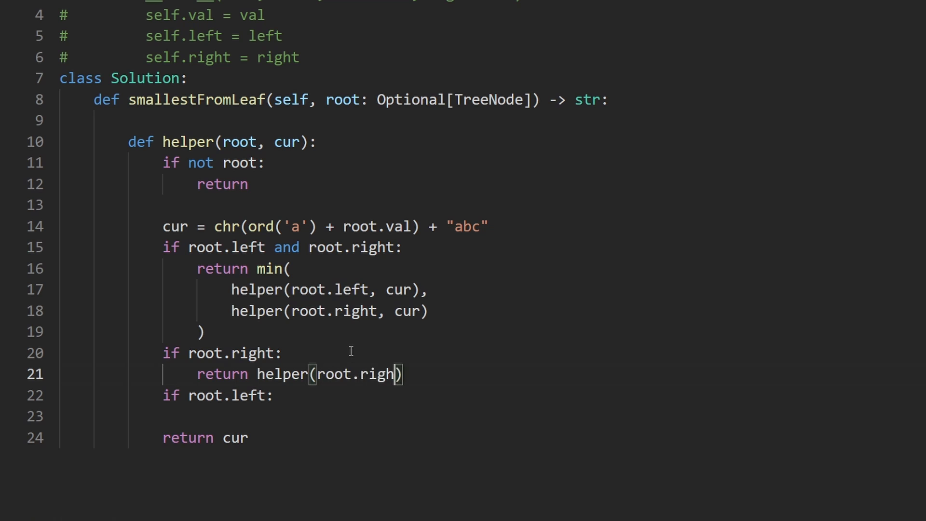
# - Return helper(root.right, cur) and helper(root.left, cur) in the single-child branches
pyautogui.write('t, cur')
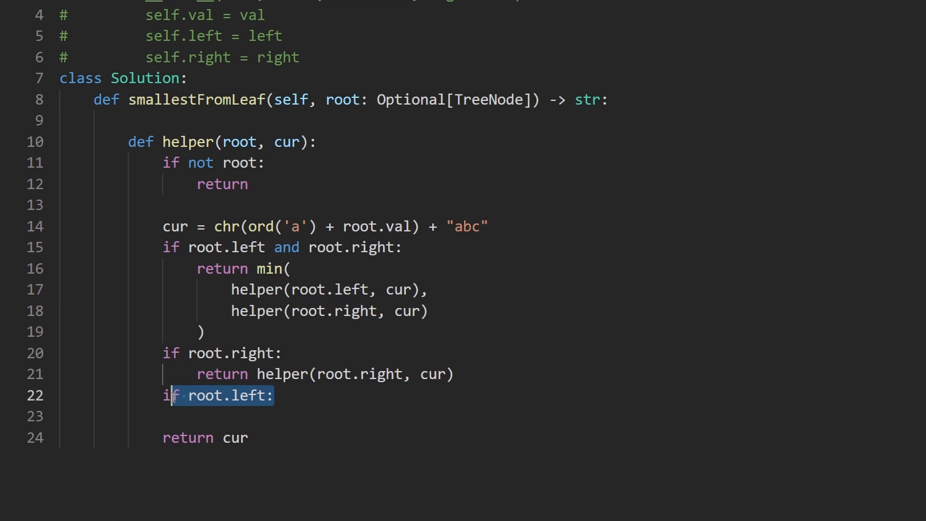
pyautogui.write('return helper(root.right, cur)')
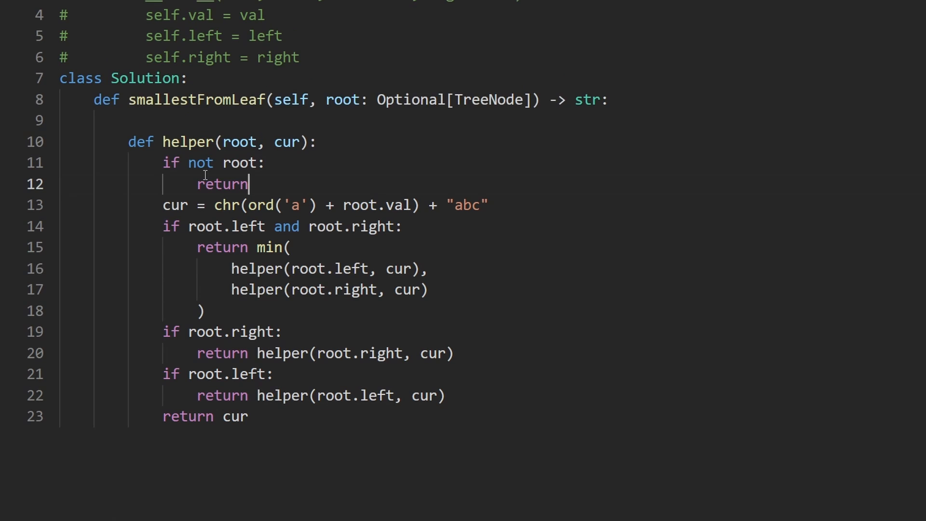
pyautogui.doubleClick(188, 142)
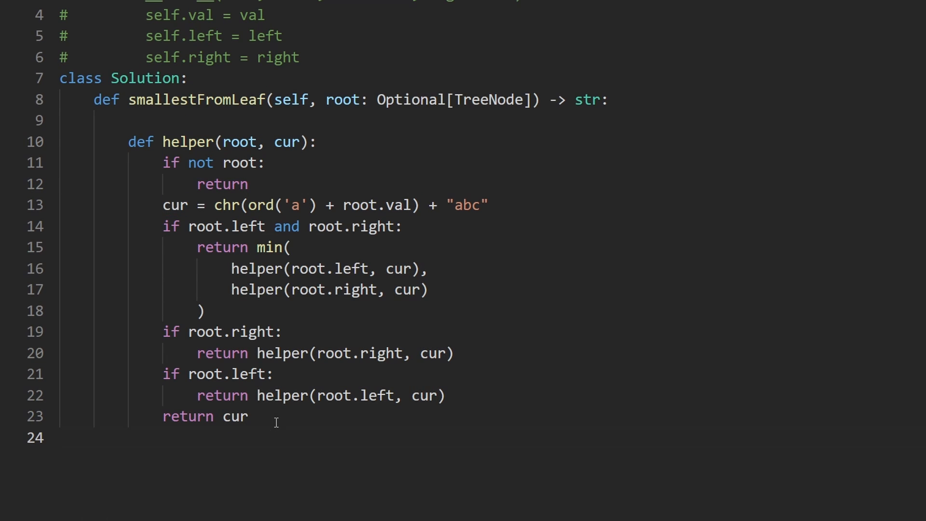
# - Finish smallestFromLeaf with 'return helper(root, "")' using an empty starting string
pyautogui.write('return helper')
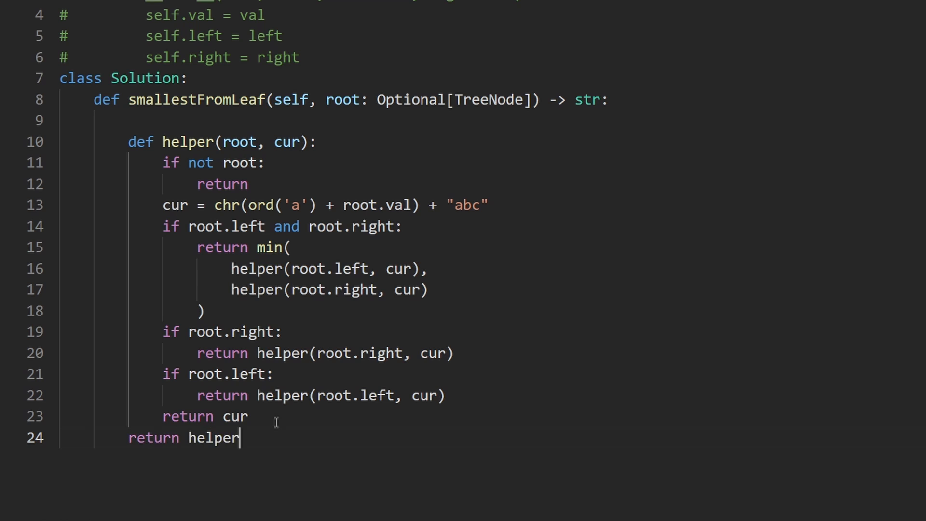
pyautogui.write('(root)')
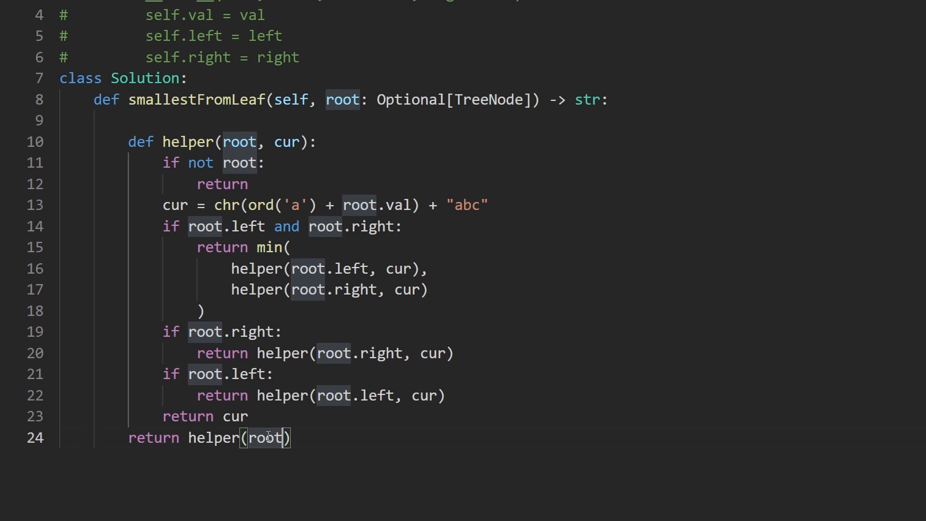
pyautogui.write(', ""')
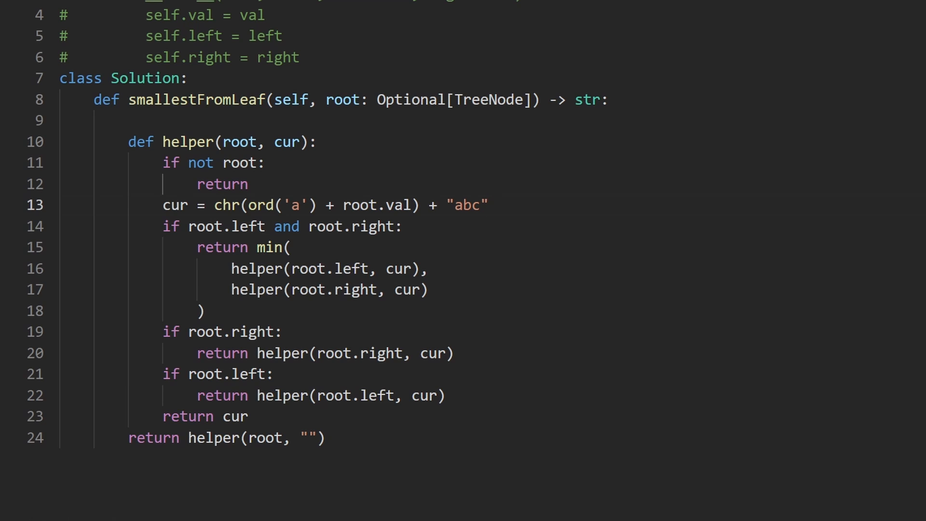
pyautogui.moveTo(445, 203)
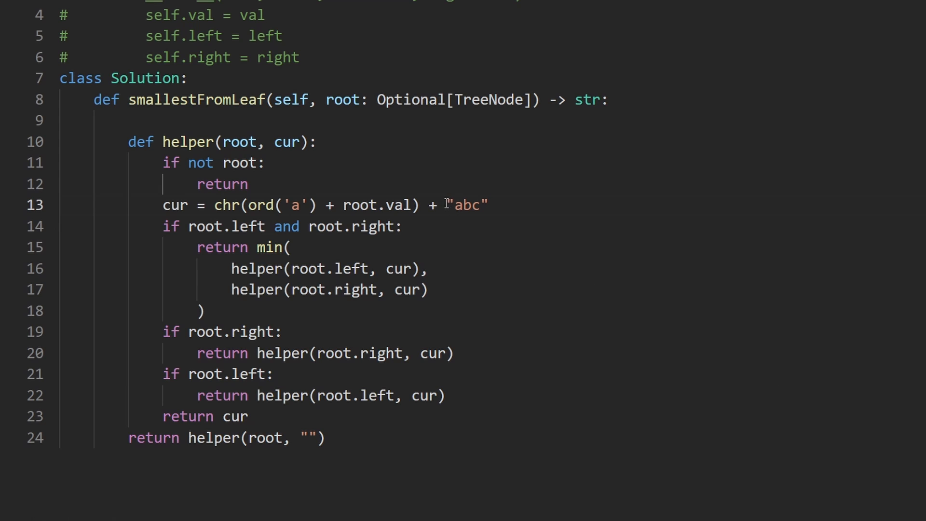
# - Replace the "abc" placeholder with cur so each letter is prepended to cur
pyautogui.press('Backspace')
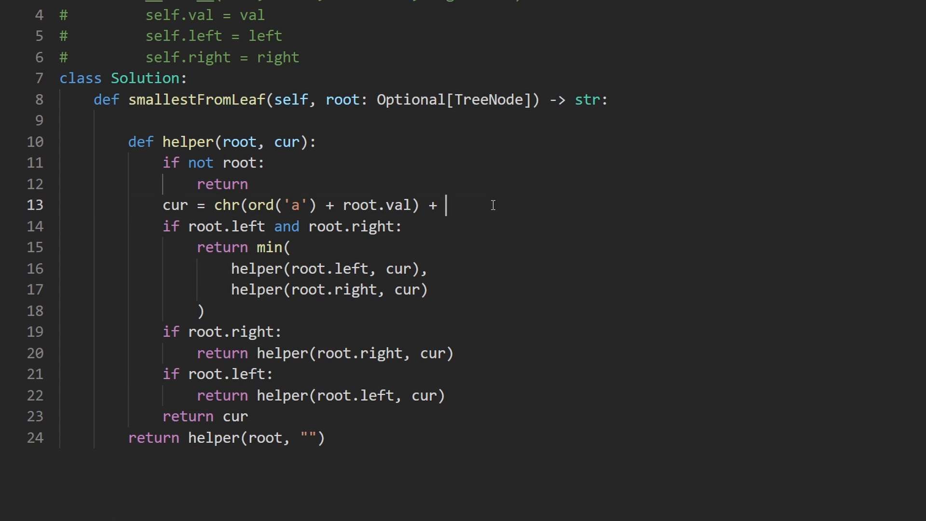
pyautogui.write('cur')
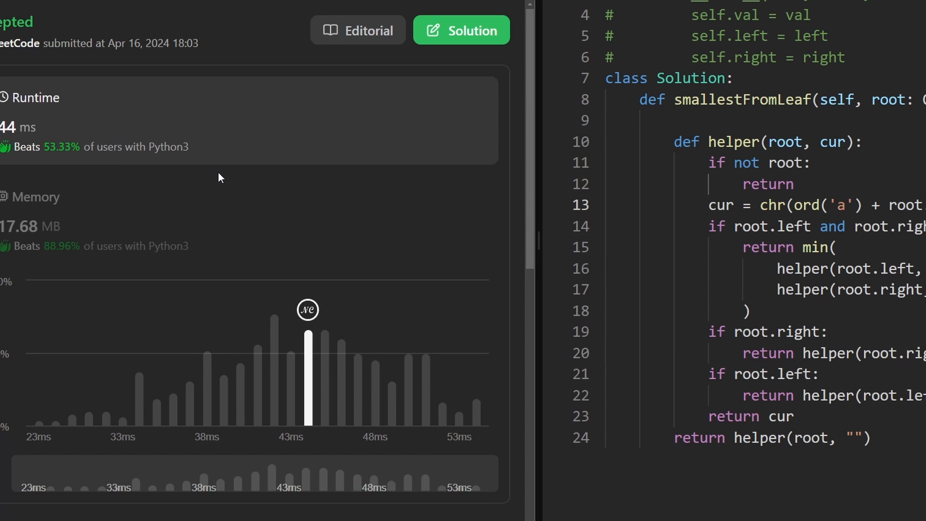
pyautogui.moveTo(190, 142)
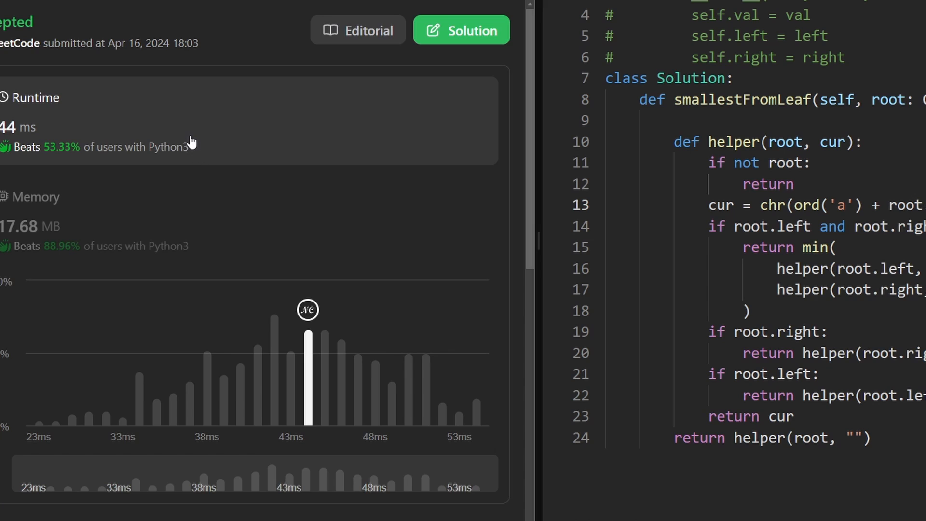